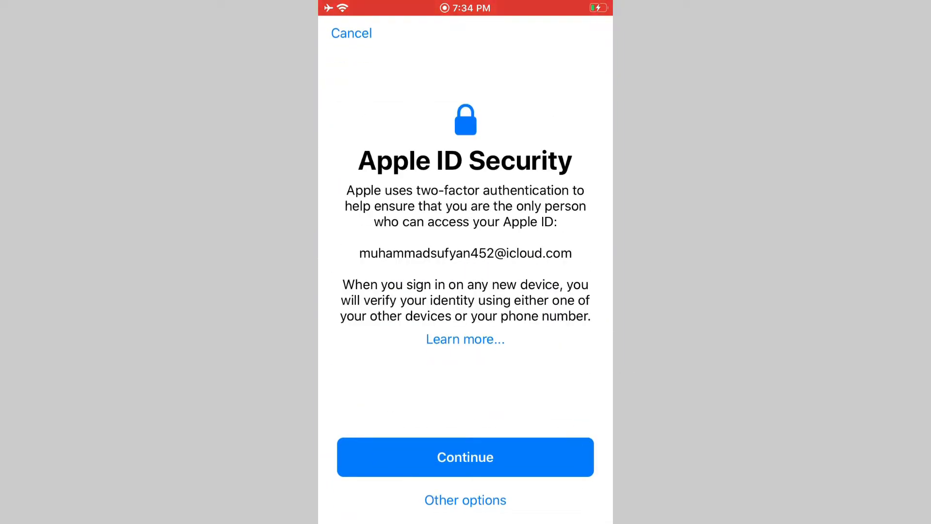
Begin turning on two-factor authentication for the Apple ID and dismiss the passcode notice
{"action": "left_click", "coordinate": [465, 457]}
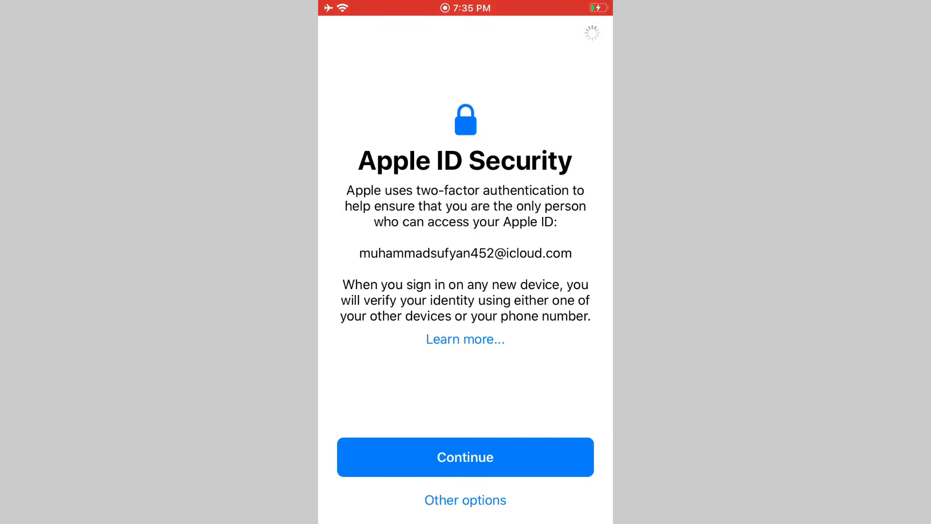
{"action": "left_click", "coordinate": [464, 457]}
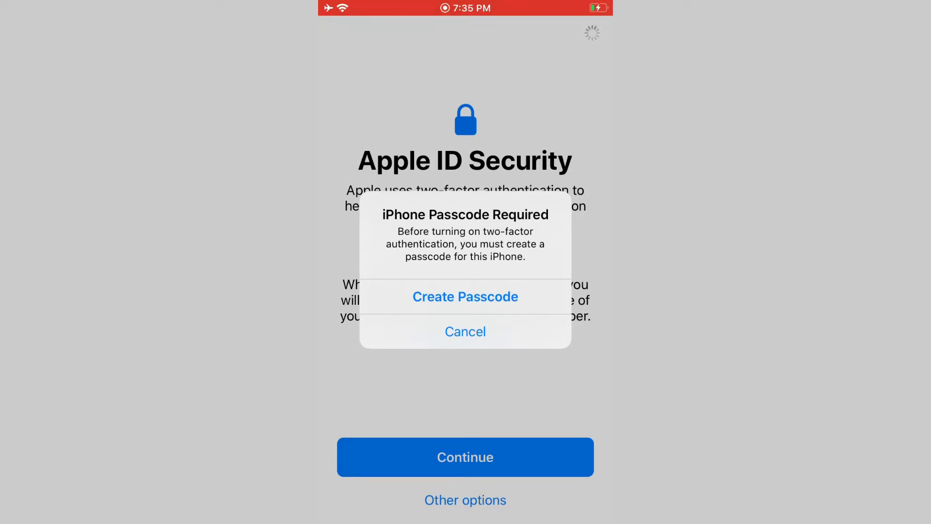
{"action": "left_click", "coordinate": [465, 332]}
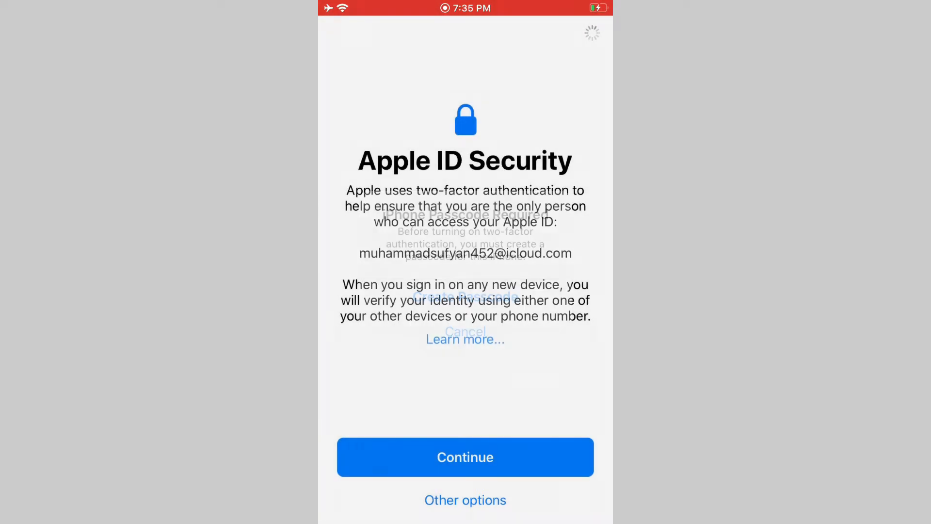
{"action": "left_click", "coordinate": [464, 457]}
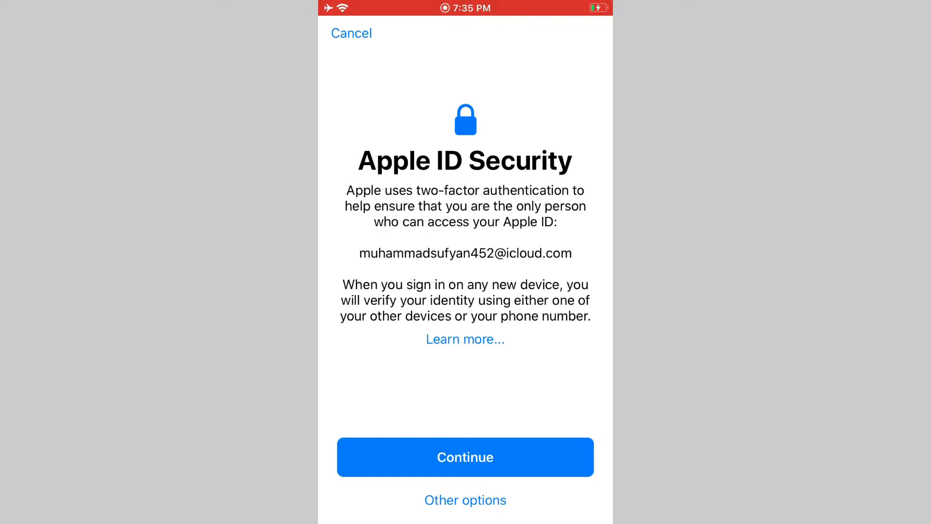
{"action": "left_click", "coordinate": [465, 457]}
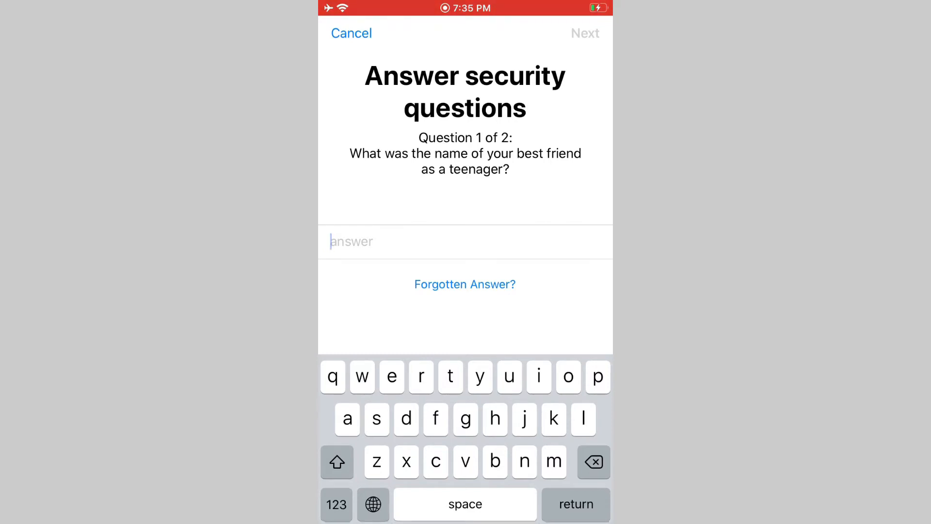
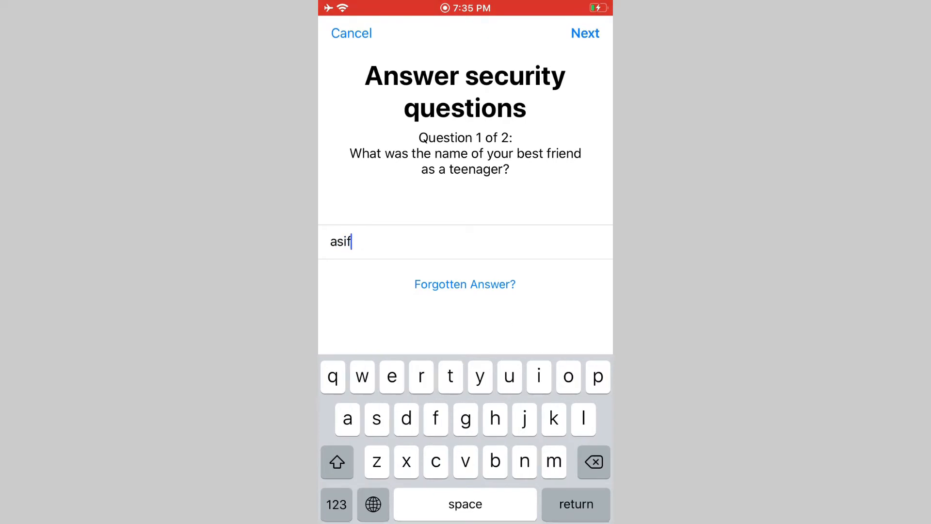
Answer both Apple ID security questions and submit them
{"action": "left_click", "coordinate": [584, 33]}
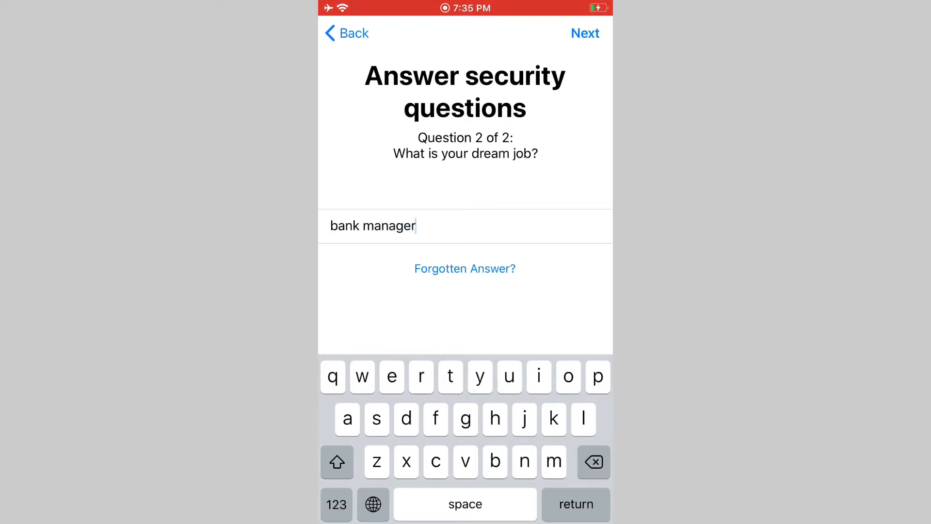
{"action": "left_click", "coordinate": [585, 33]}
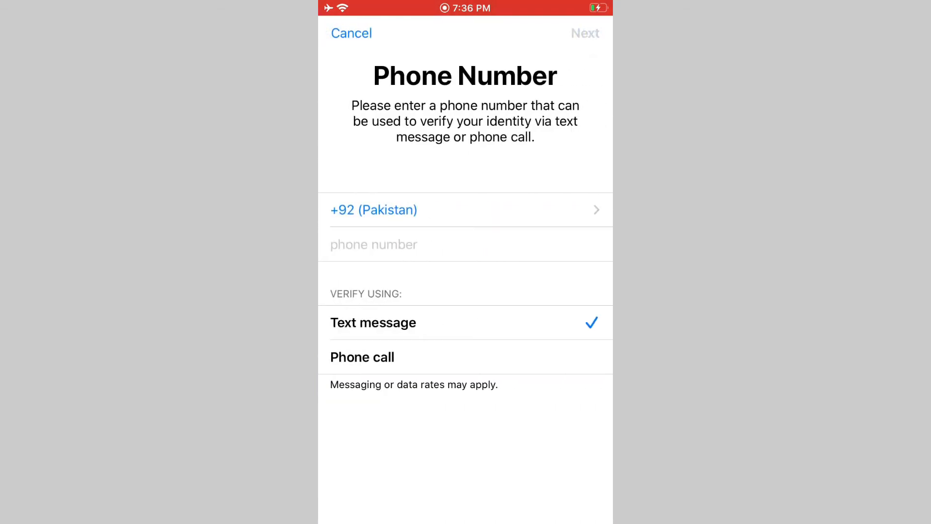
Enter the Pakistan phone number for text-message verification and submit it
{"action": "left_click", "coordinate": [373, 244]}
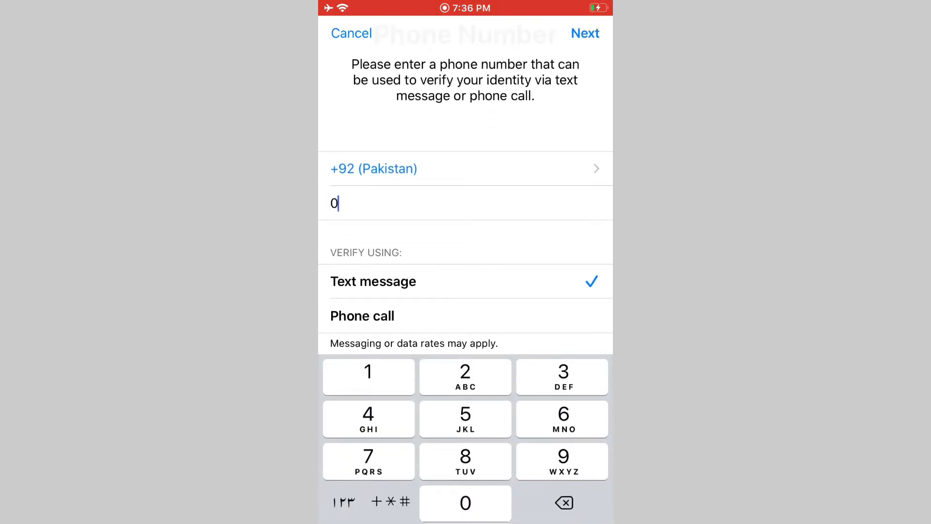
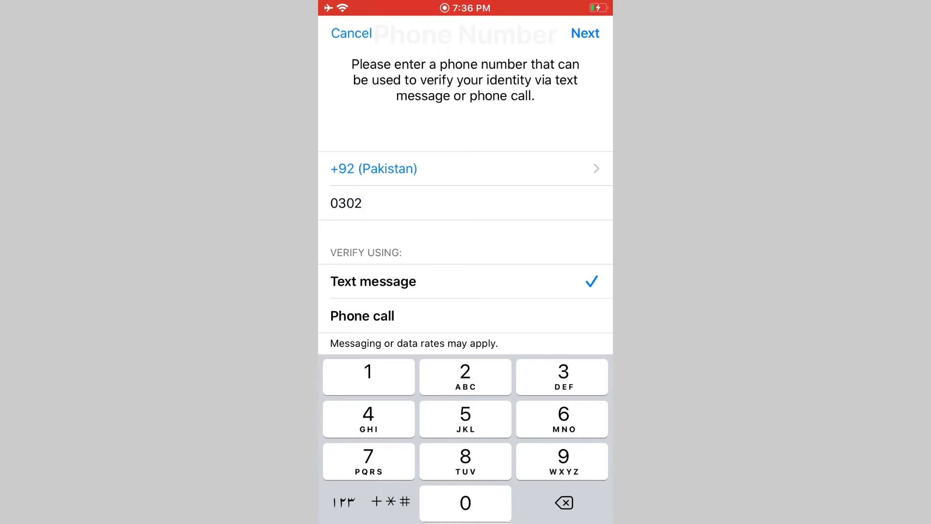
{"action": "left_click", "coordinate": [465, 503]}
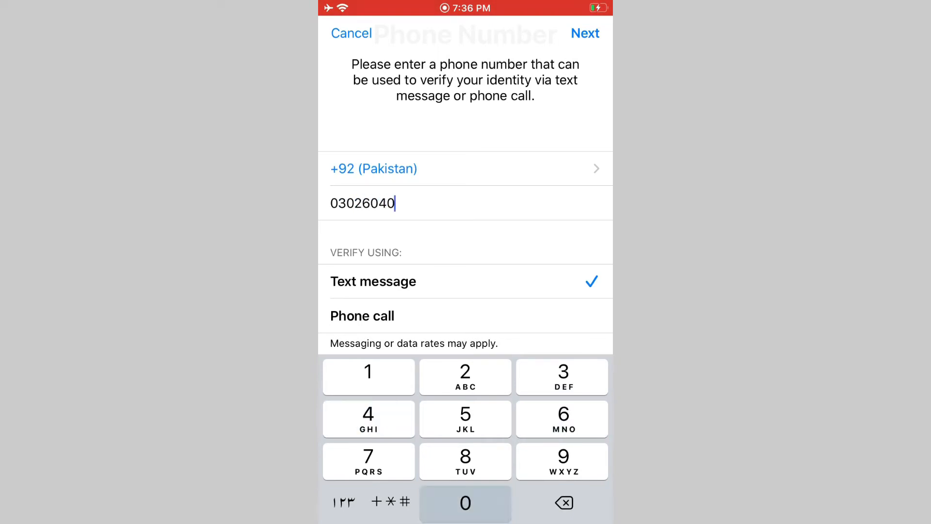
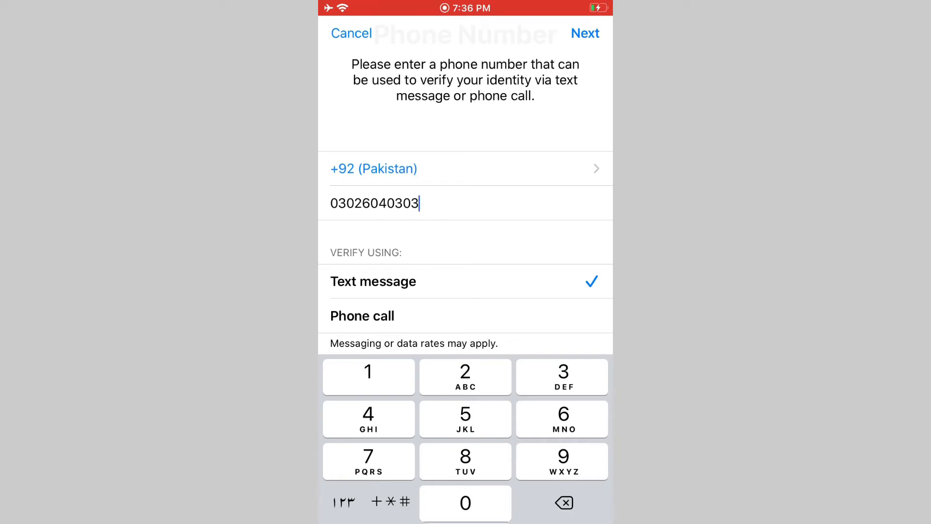
{"action": "left_click", "coordinate": [585, 33]}
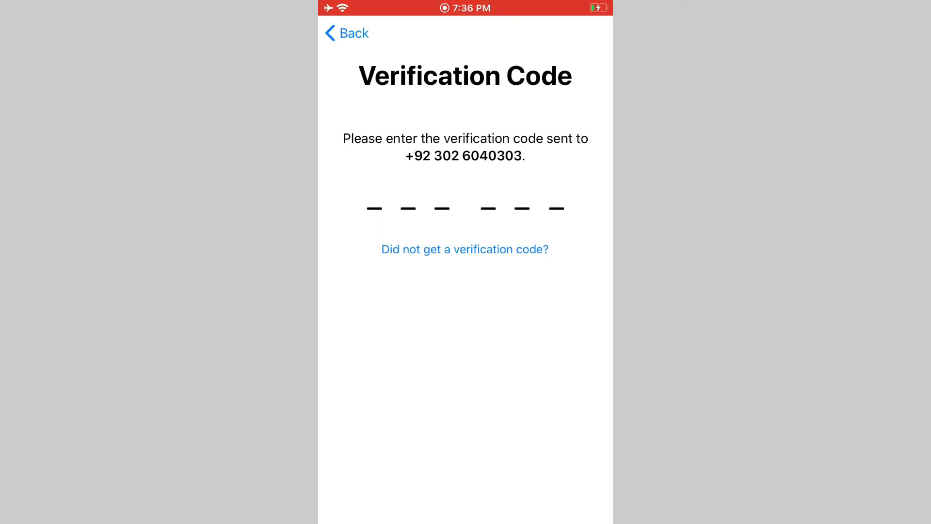
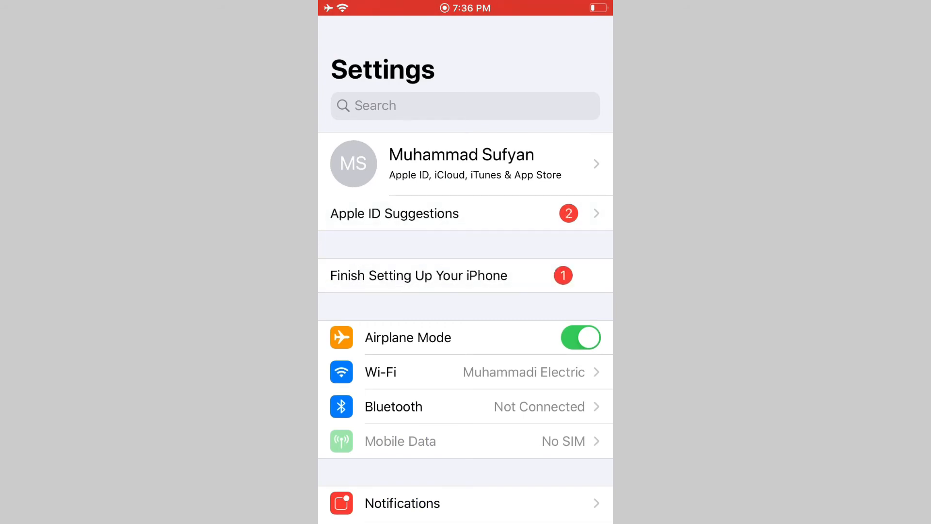
Enter the Apple ID password in the Apple ID Suggestions prompt and sign in
{"action": "left_click", "coordinate": [461, 163]}
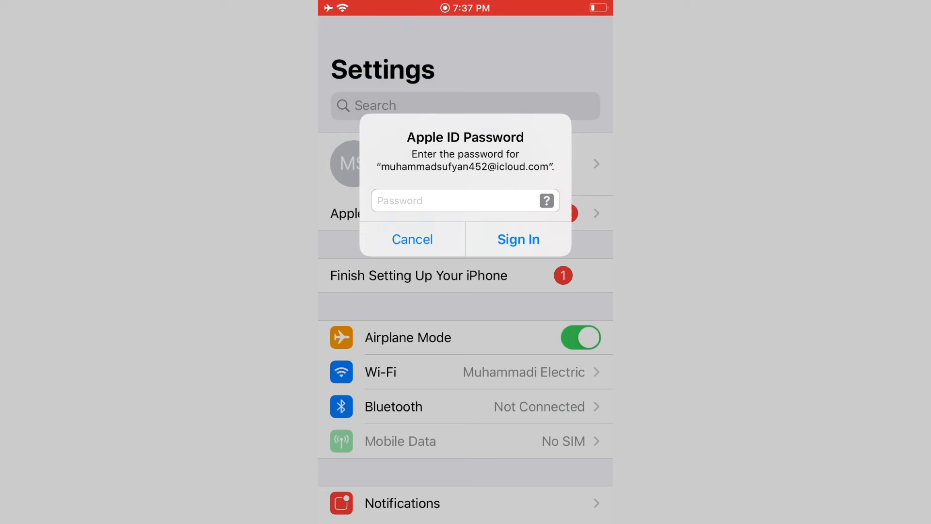
{"action": "left_click", "coordinate": [451, 200]}
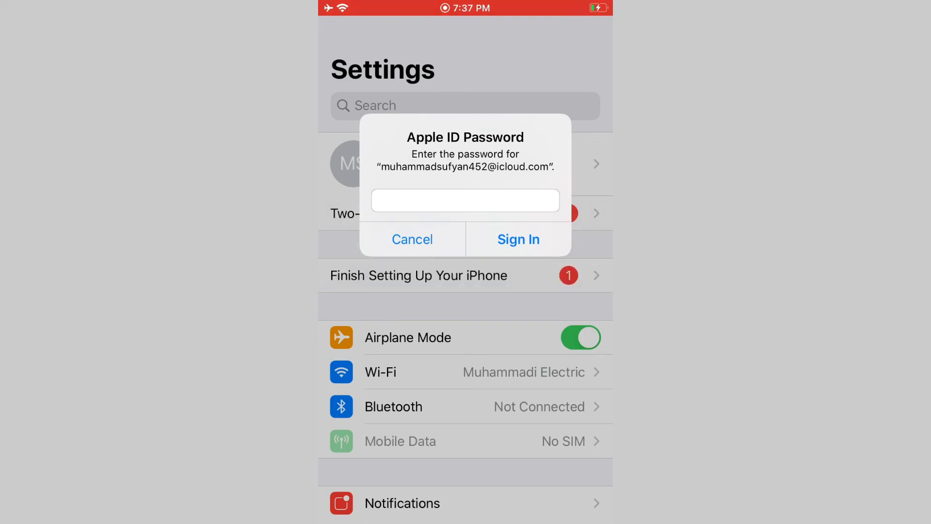
{"action": "left_click", "coordinate": [464, 200]}
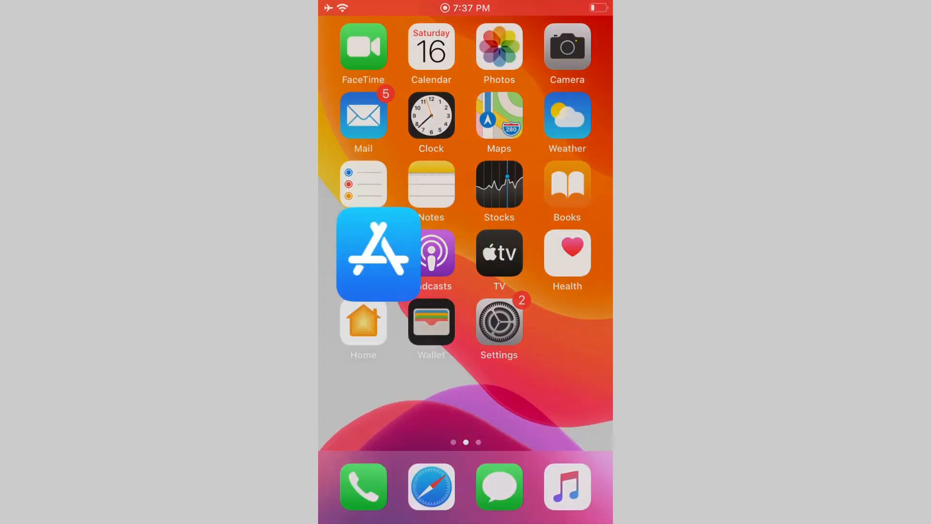
Launch the App Store from the home screen
{"action": "left_click", "coordinate": [377, 253]}
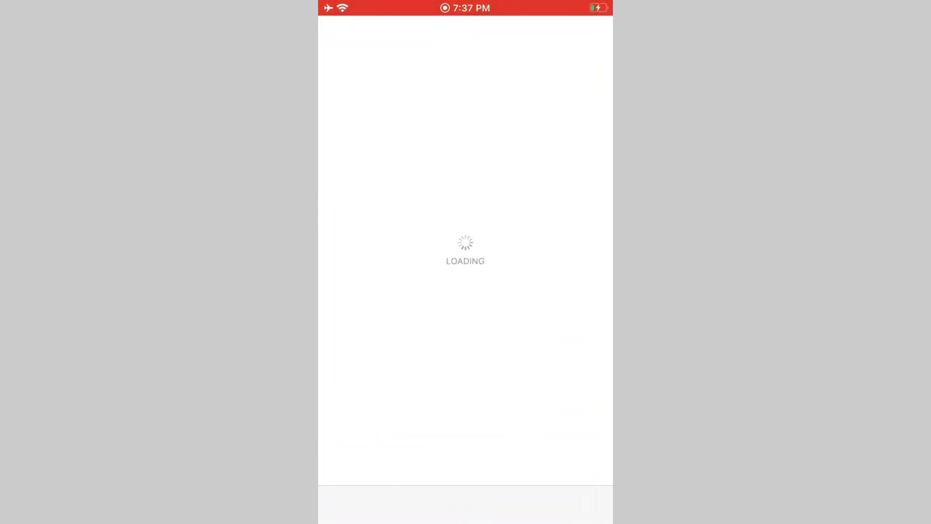